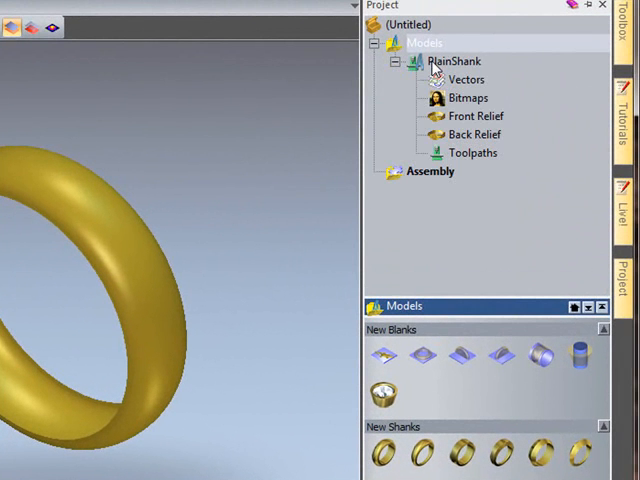
pyautogui.moveTo(476, 156)
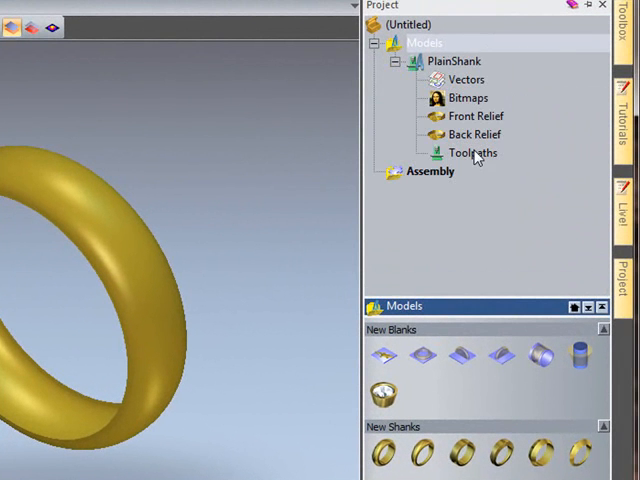
# - Show PlainShank's Front Relief so the Shank layer is listed
pyautogui.click(478, 116)
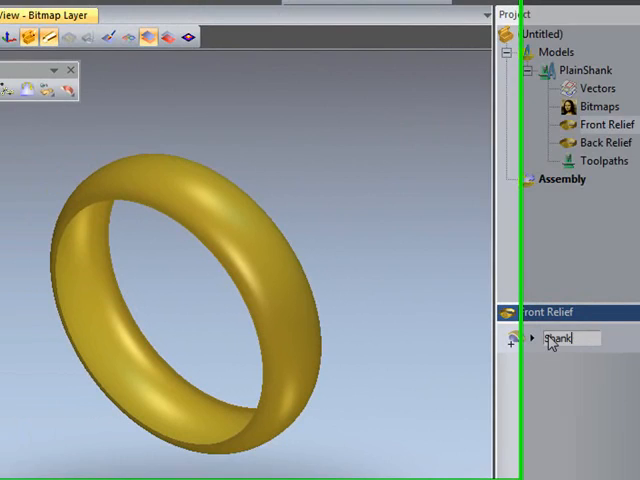
pyautogui.click(48, 24)
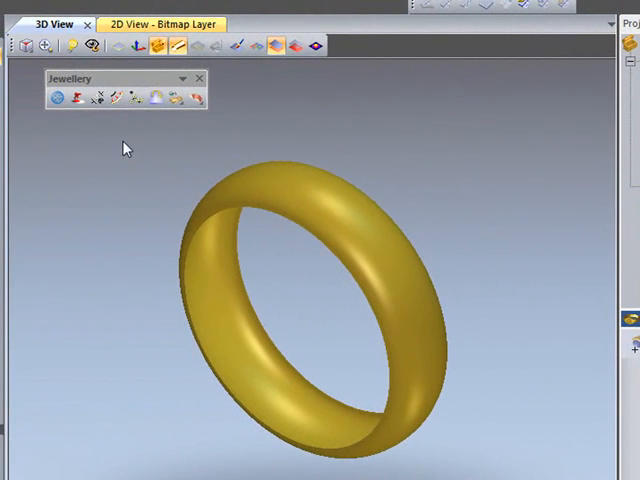
# - In the 2D layout, offset the band's centre line by 1.25 to create parallel copies
pyautogui.click(150, 24)
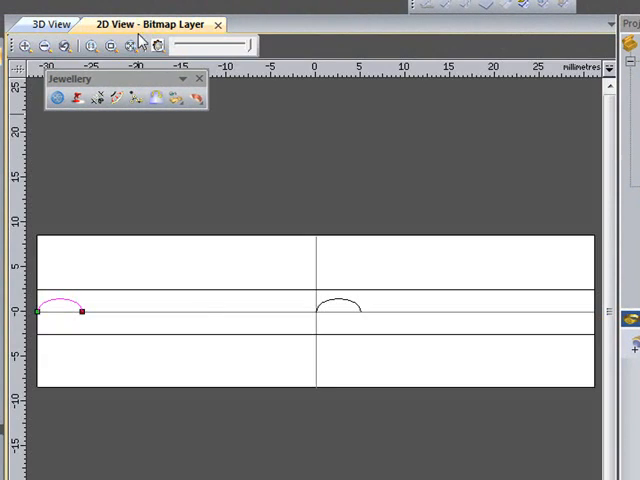
pyautogui.moveTo(356, 320)
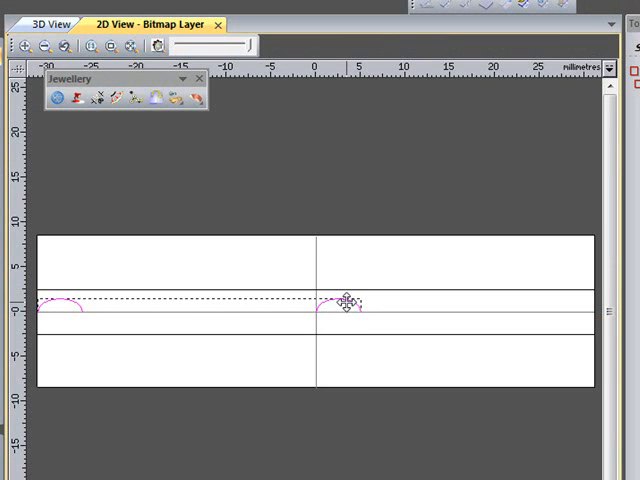
pyautogui.moveTo(344, 304); pyautogui.dragTo(344, 256)
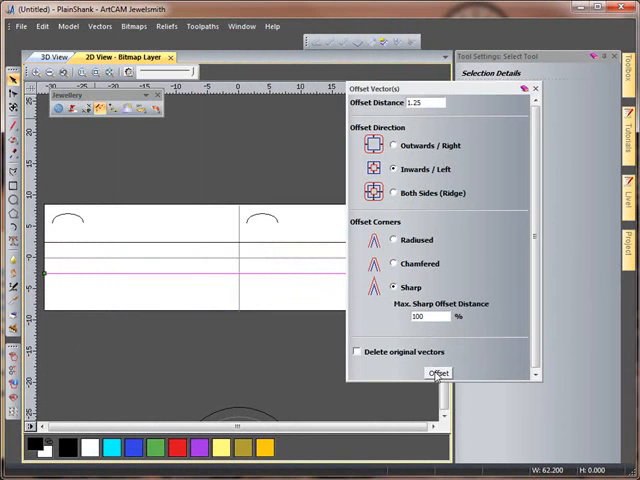
pyautogui.click(438, 372)
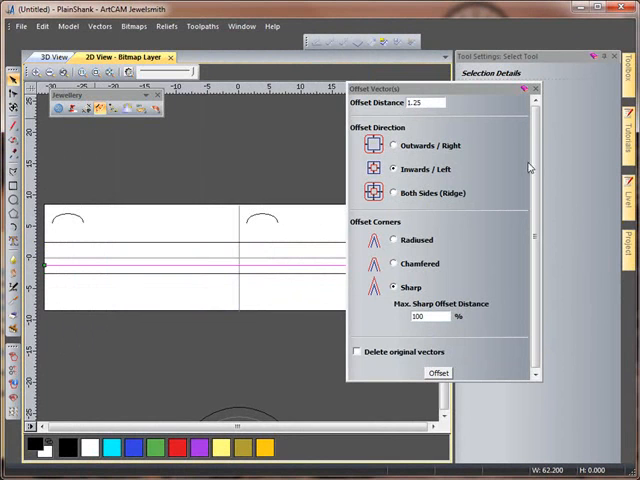
pyautogui.click(438, 372)
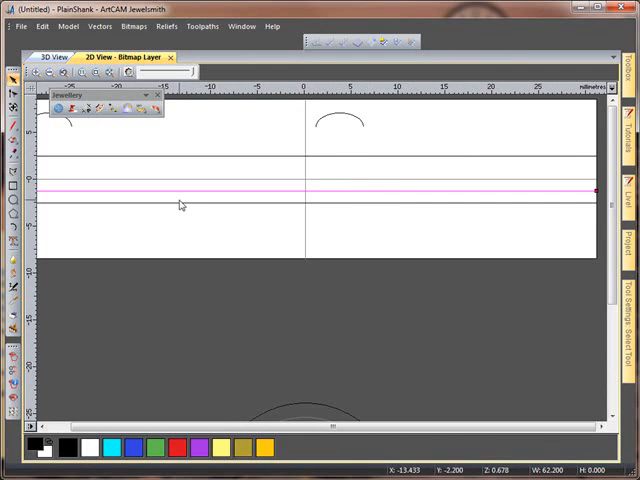
pyautogui.moveTo(180, 204)
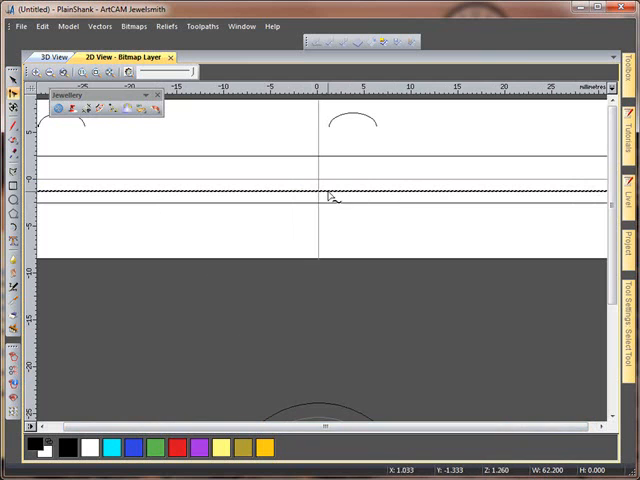
pyautogui.moveTo(324, 196)
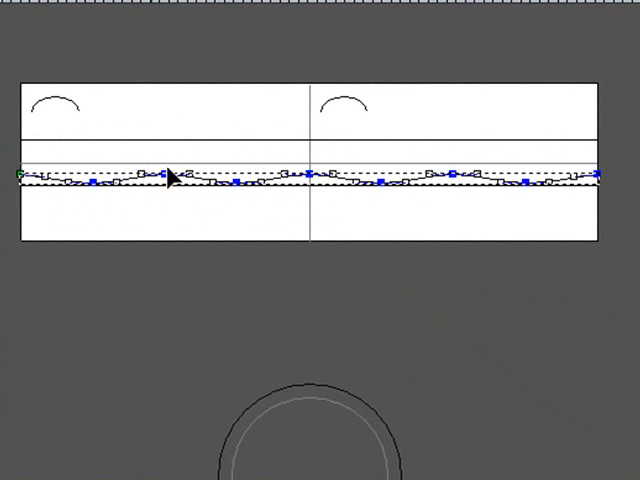
pyautogui.moveTo(570, 196)
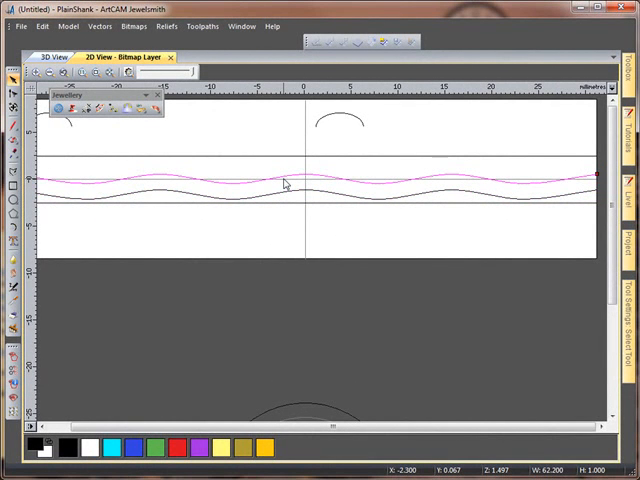
pyautogui.moveTo(288, 192)
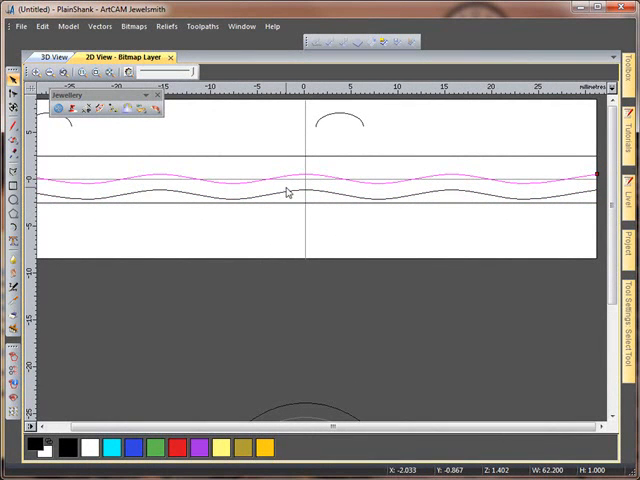
# - Select the two wavy curves running along the flattened band
pyautogui.click(288, 192)
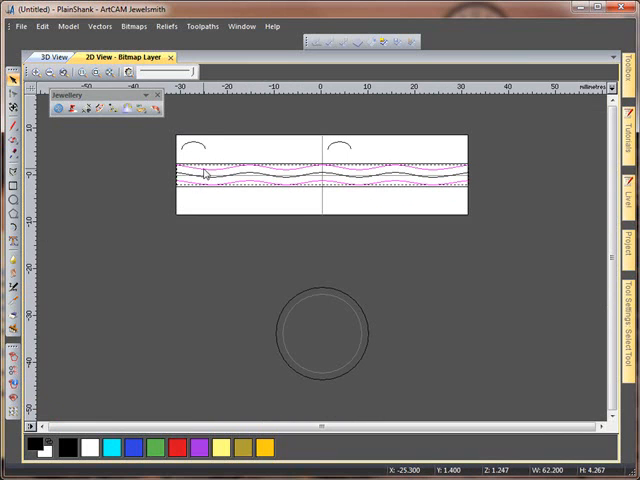
# - Join the selected wavy curves with straight lines to close them into shapes
pyautogui.rightClick(204, 176)
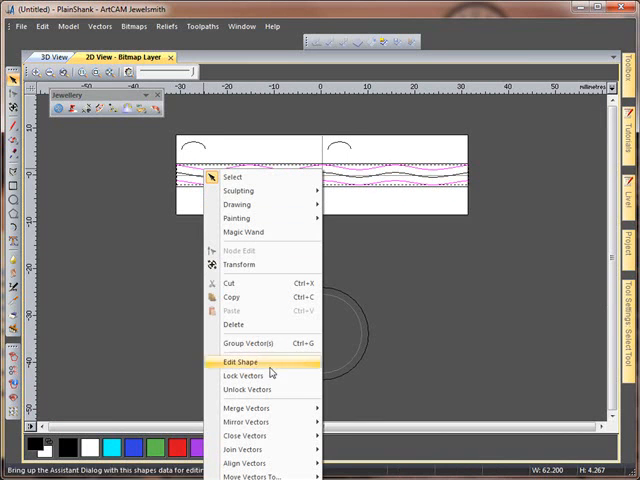
pyautogui.moveTo(244, 448)
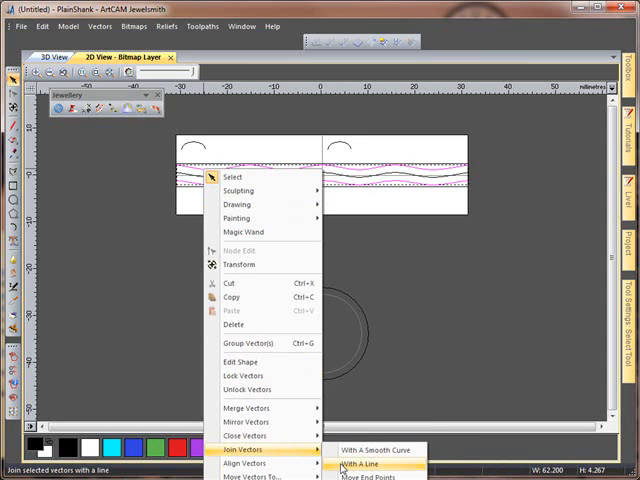
pyautogui.click(362, 464)
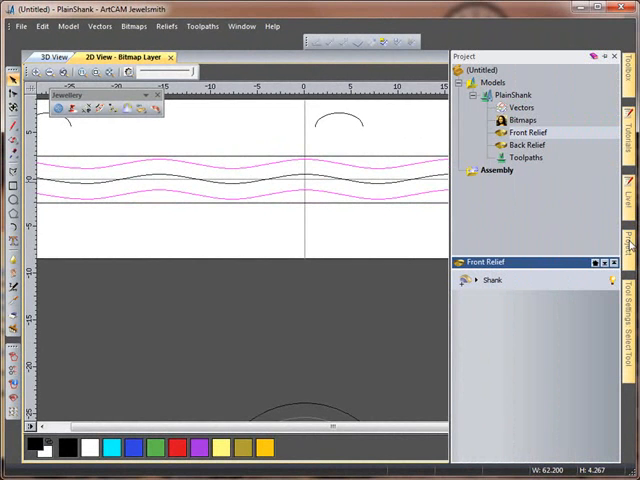
# - Show the grooved band relief in 3D with the wavy vectors overlaid, then go to Toolpaths
pyautogui.click(52, 56)
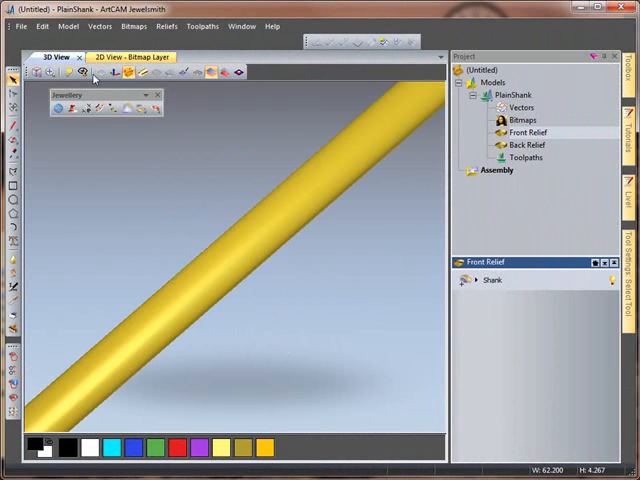
pyautogui.click(102, 72)
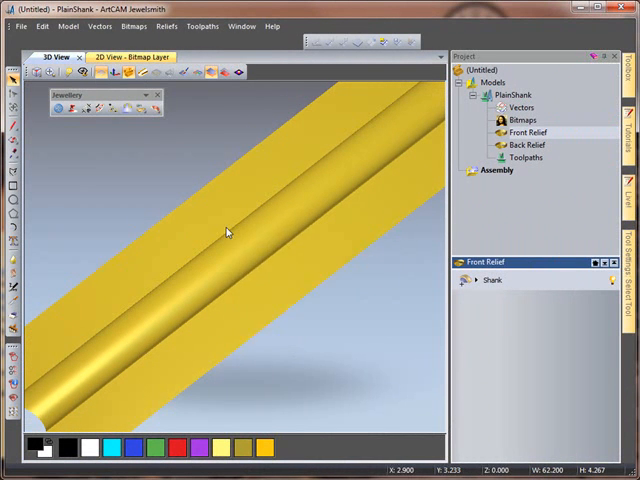
pyautogui.rightClick(228, 232)
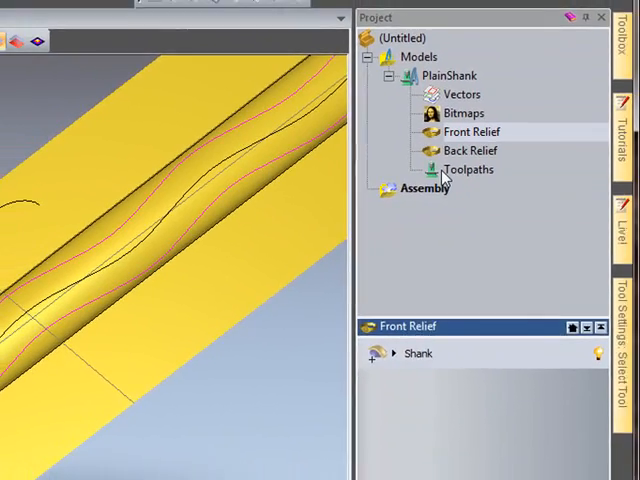
pyautogui.click(472, 168)
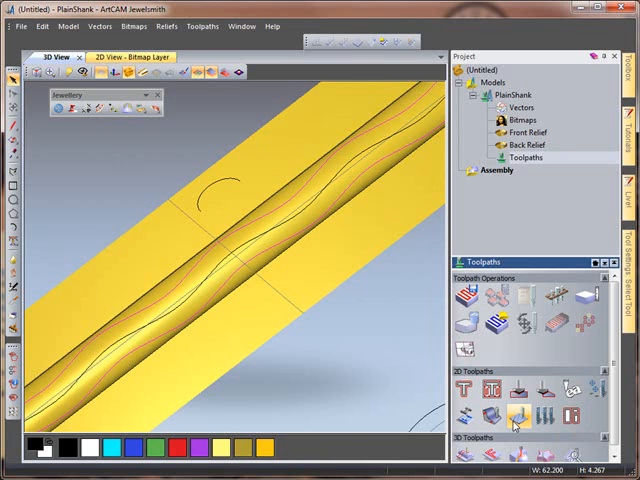
# - Start a Texture Toolpath limited to Selected Vectors and begin choosing its tool
pyautogui.click(516, 418)
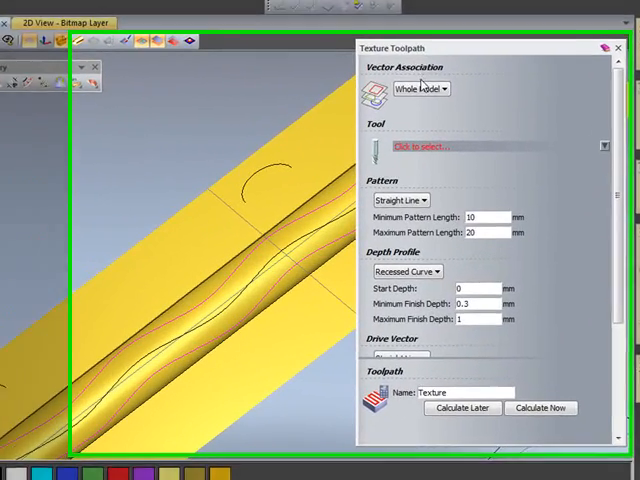
pyautogui.click(418, 88)
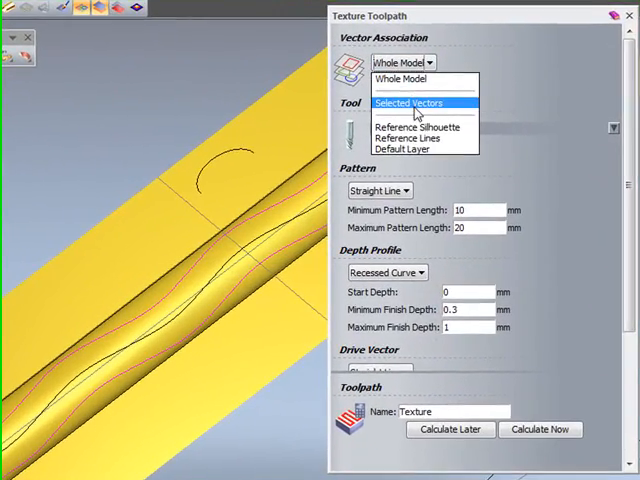
pyautogui.click(408, 104)
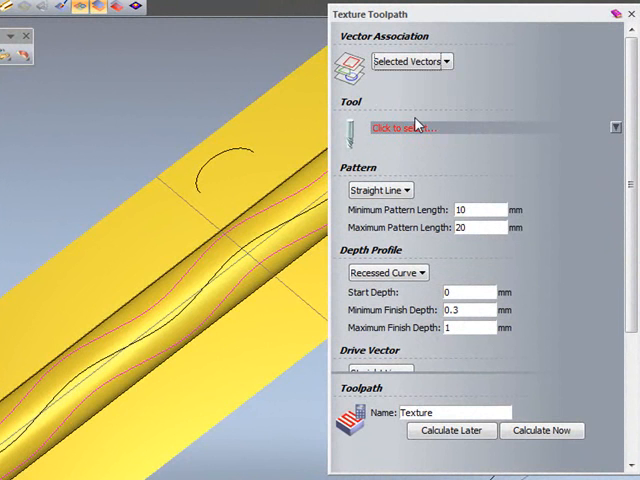
pyautogui.click(410, 128)
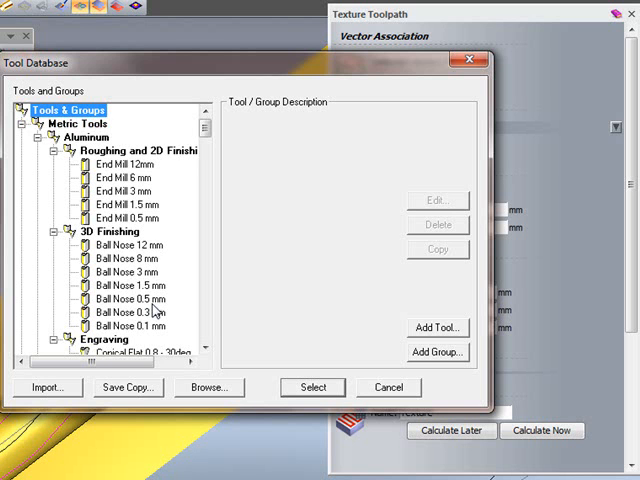
# - Use Ball Nose 0.5 mm with pattern lengths 1.5/2.5 and depths 0.28/0.42, then calculate
pyautogui.click(130, 296)
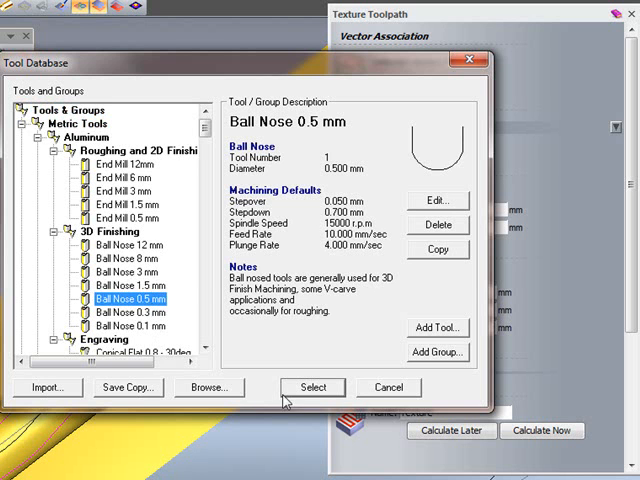
pyautogui.click(312, 388)
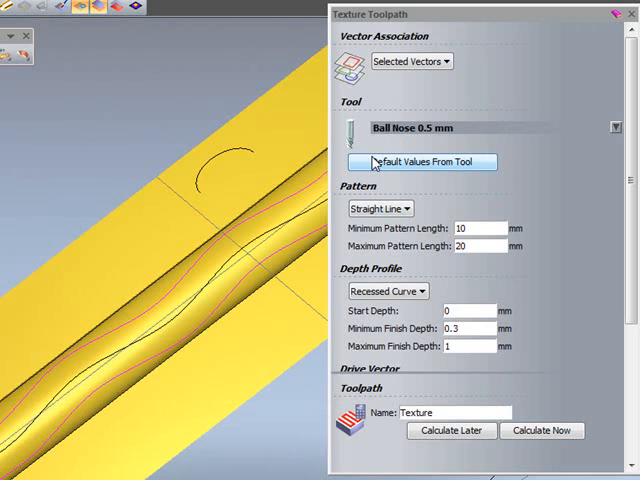
pyautogui.click(422, 162)
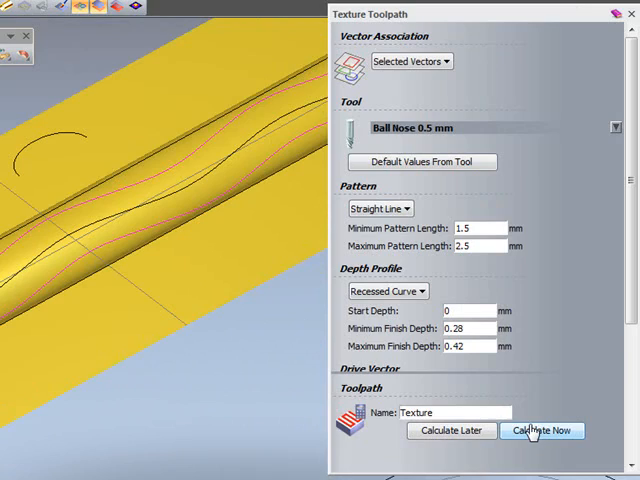
pyautogui.click(540, 430)
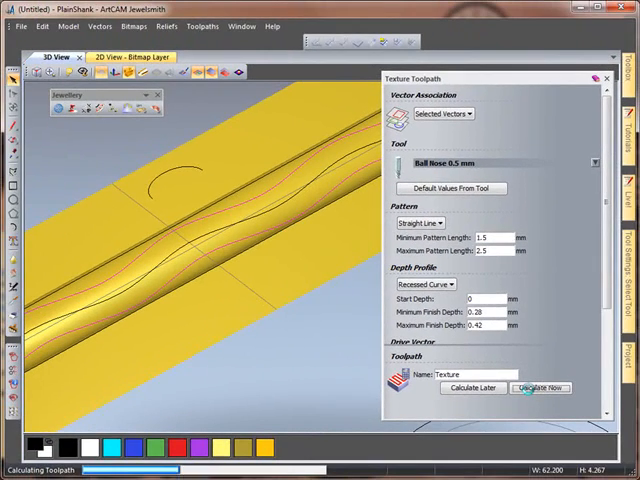
# - Simulate the texture toolpath on a Standard-resolution block
pyautogui.click(538, 388)
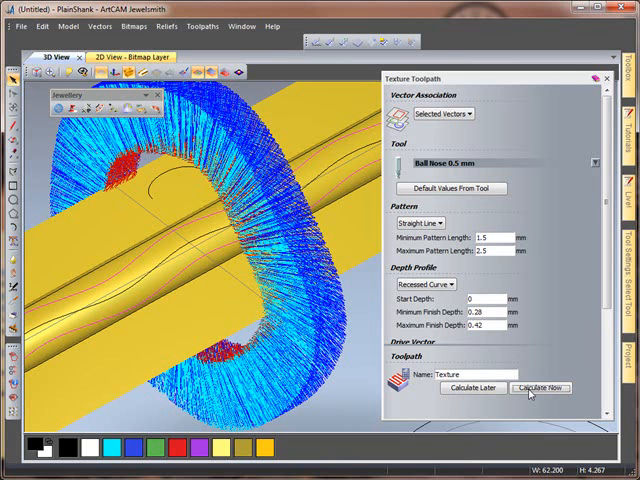
pyautogui.moveTo(314, 44)
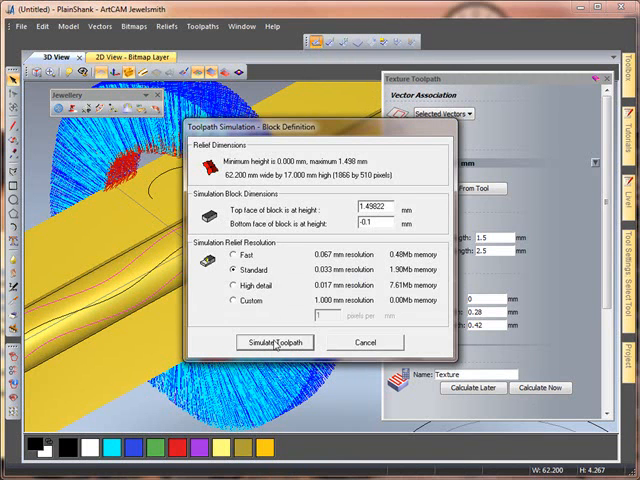
pyautogui.click(272, 342)
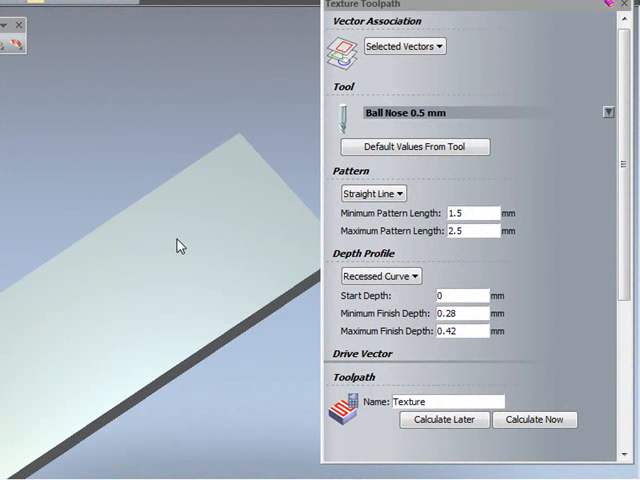
# - Show vectors over the block and set pattern length to 10–20 mm
pyautogui.rightClick(180, 246)
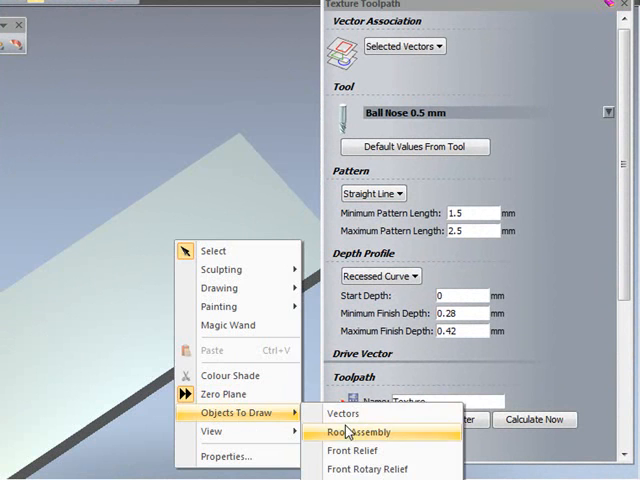
pyautogui.click(358, 432)
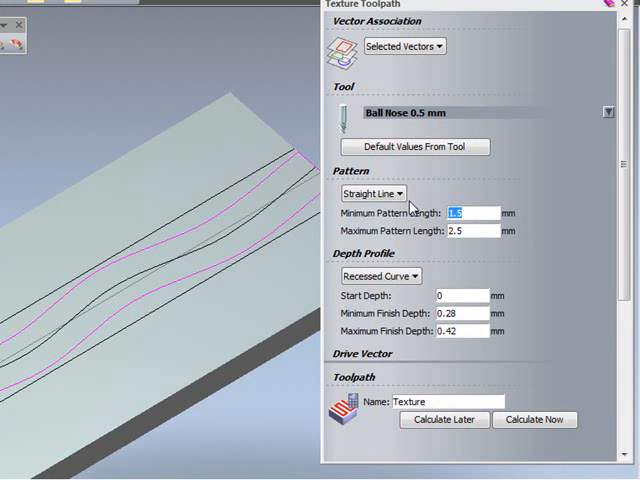
pyautogui.write('10')
pyautogui.click(472, 230)
pyautogui.write('20')
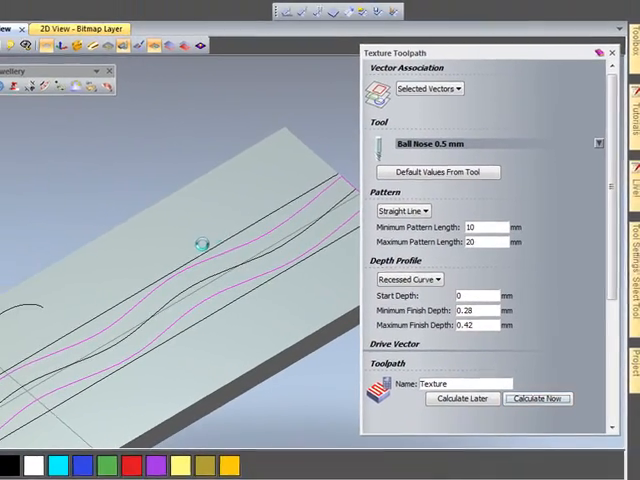
pyautogui.click(538, 388)
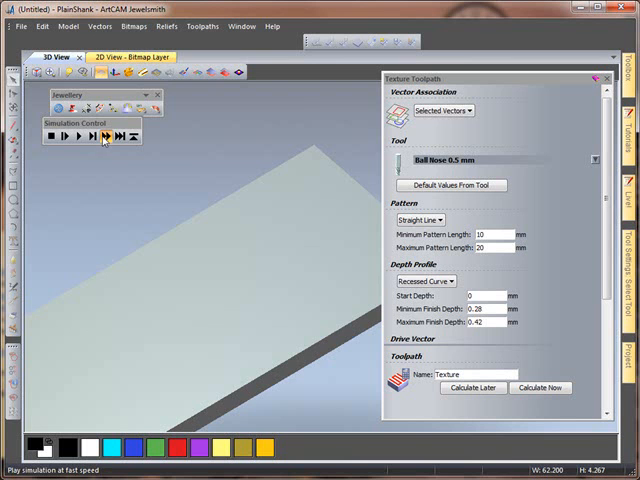
# - Play the toolpath simulation at full speed on the block
pyautogui.click(104, 136)
pyautogui.write('1')
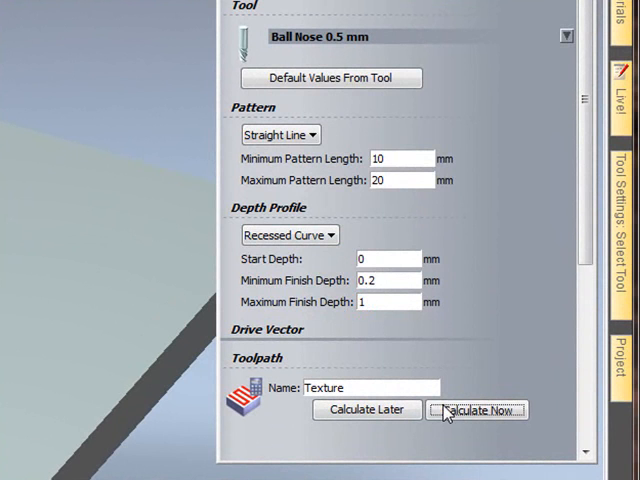
# - Recalculate the deeper texture toolpath and simulate it, toggling the Vectors display
pyautogui.click(476, 410)
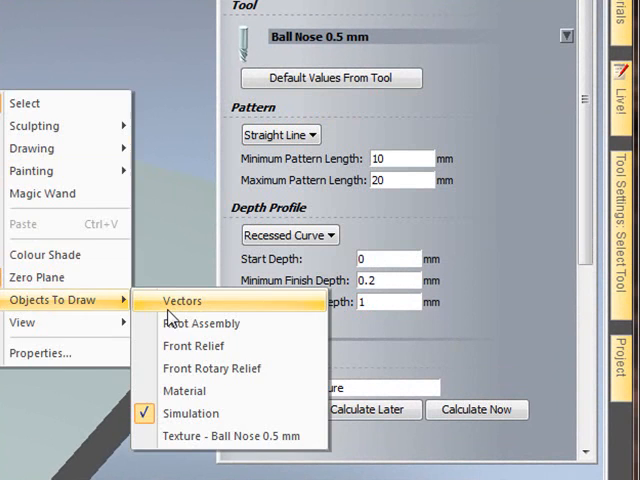
pyautogui.click(180, 300)
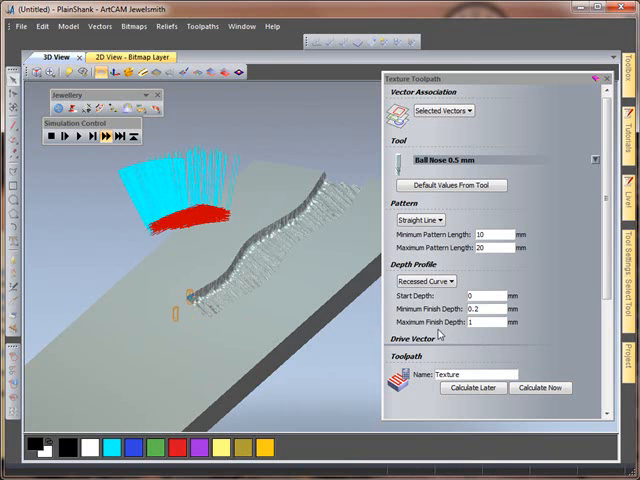
# - Create a relief from the simulation as a Simulation layer under Front Relief
pyautogui.scroll(-3)
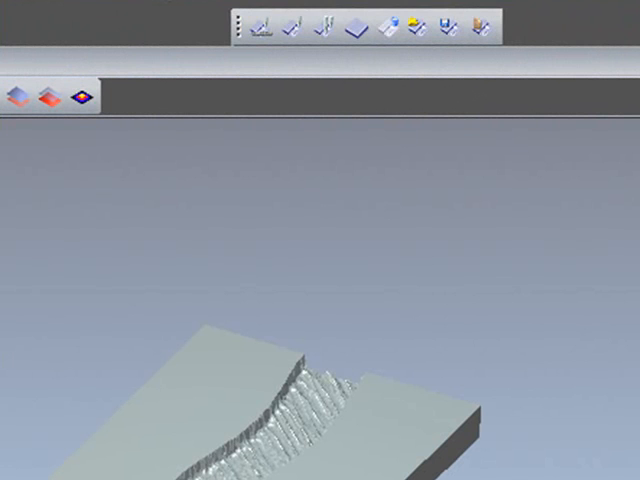
pyautogui.click(480, 28)
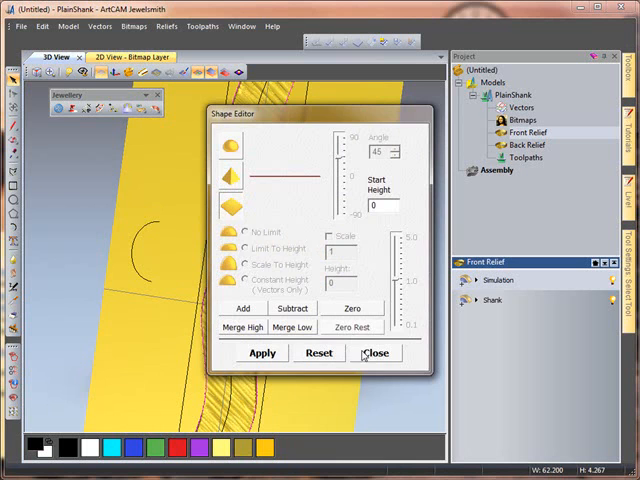
# - Give the Simulation relief layer a Start Height of 0.5 and apply it
pyautogui.click(376, 352)
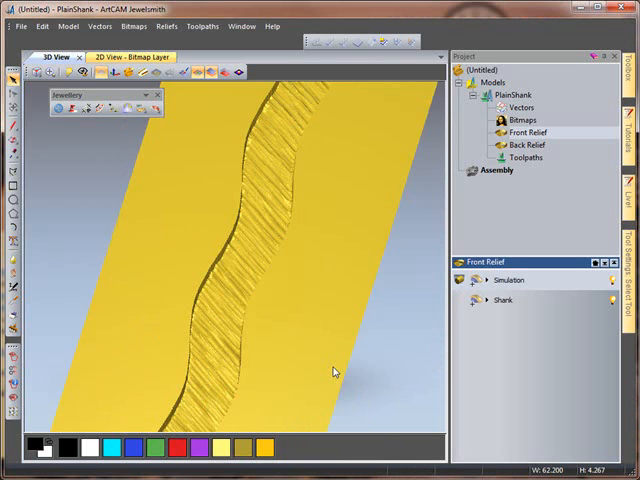
pyautogui.click(156, 72)
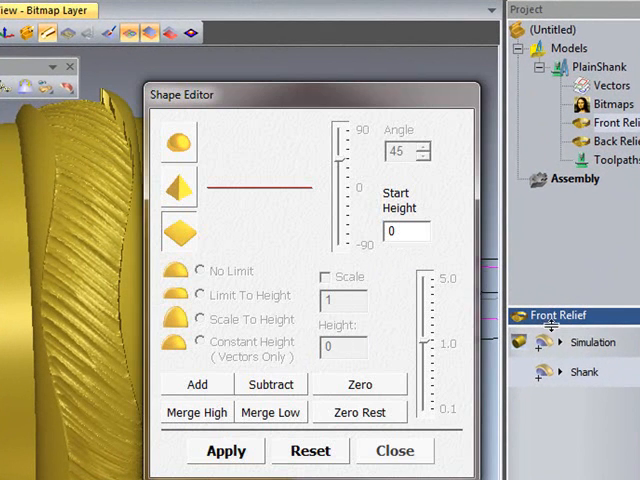
pyautogui.click(400, 232)
pyautogui.write('.5')
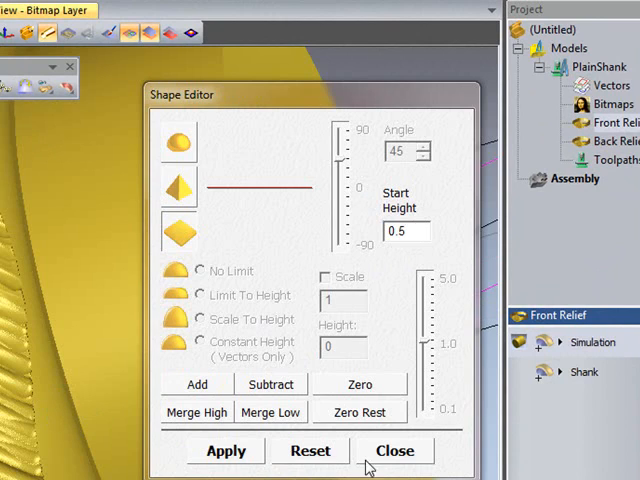
pyautogui.click(394, 450)
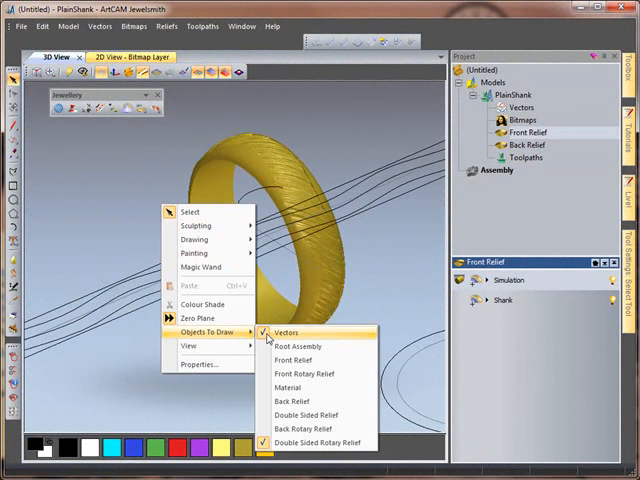
# - Hide the Vectors and orbit in close on the carved wavy band of the ring
pyautogui.click(286, 332)
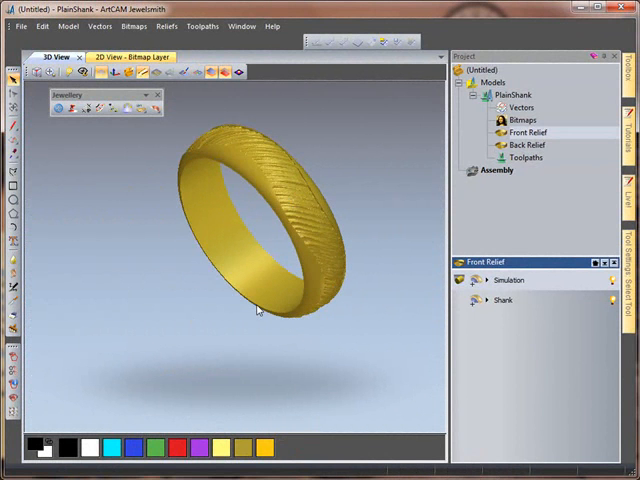
pyautogui.moveTo(258, 308); pyautogui.dragTo(220, 332)
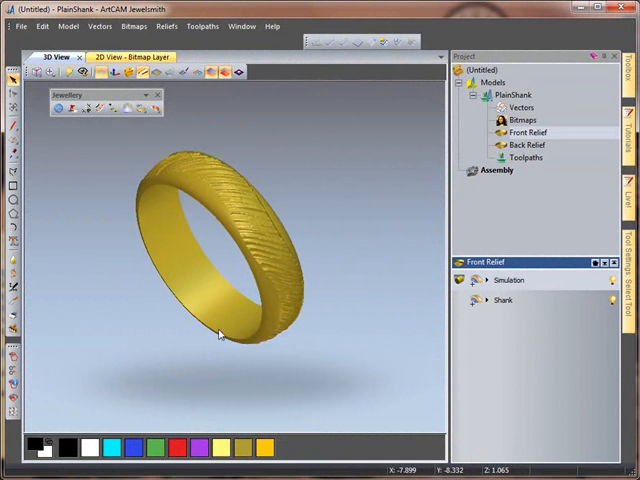
pyautogui.moveTo(220, 336); pyautogui.dragTo(244, 330)
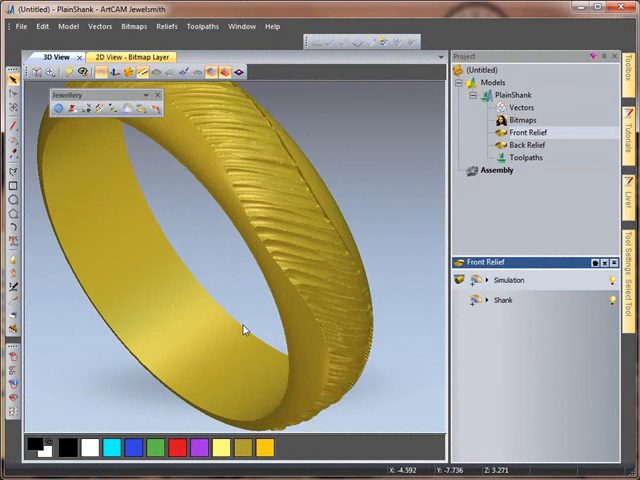